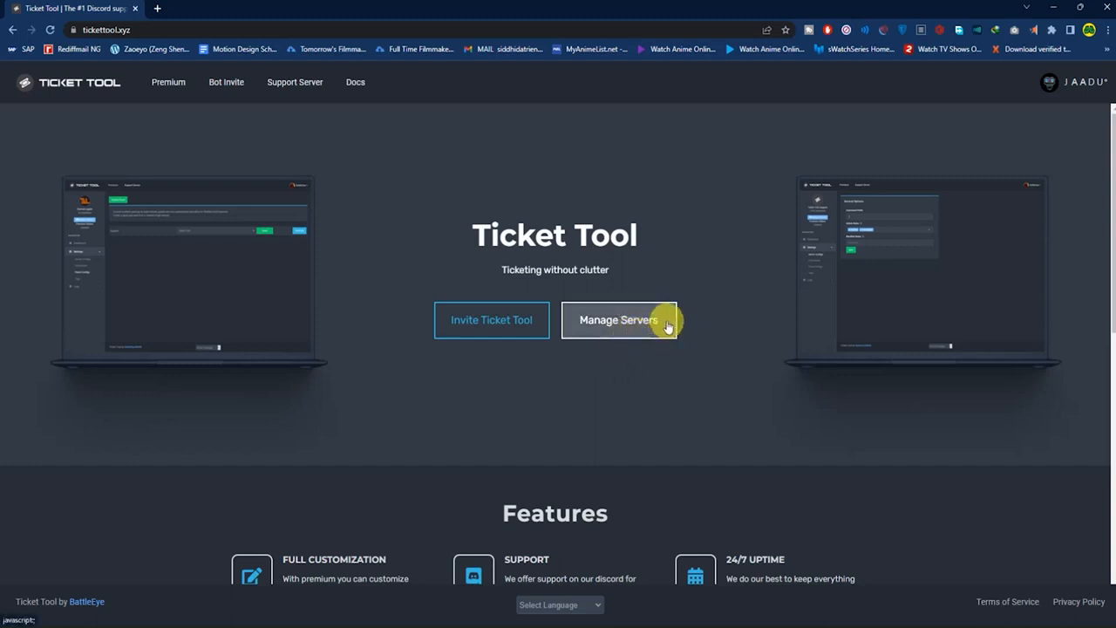
- Open Manage Servers to list the servers available, including VITAMIN F
left_click(618, 320)
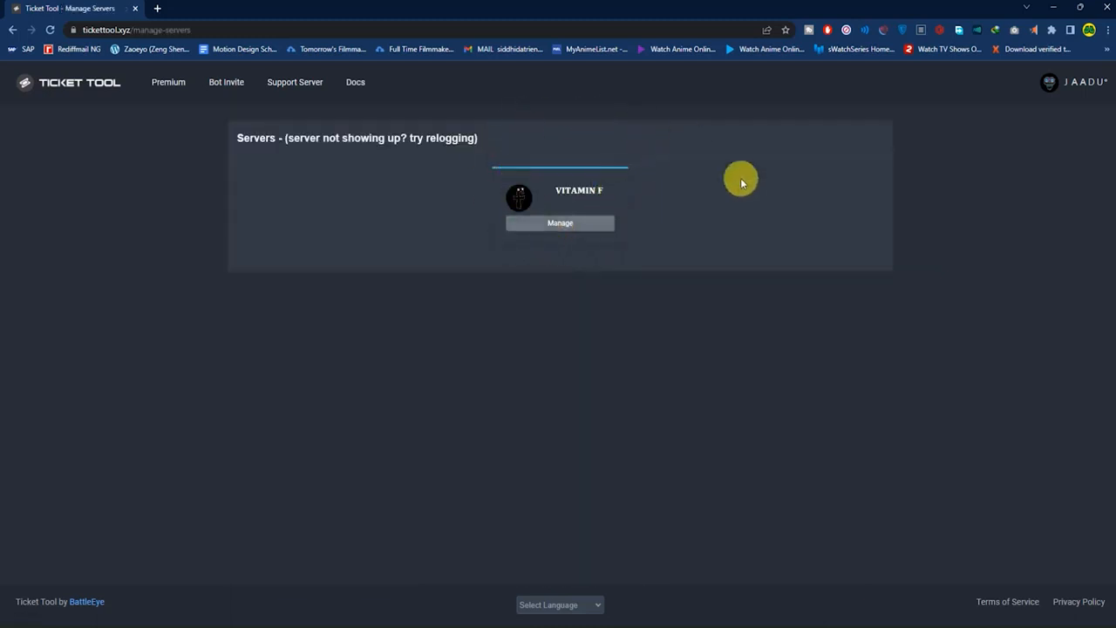
mouse_move(561, 142)
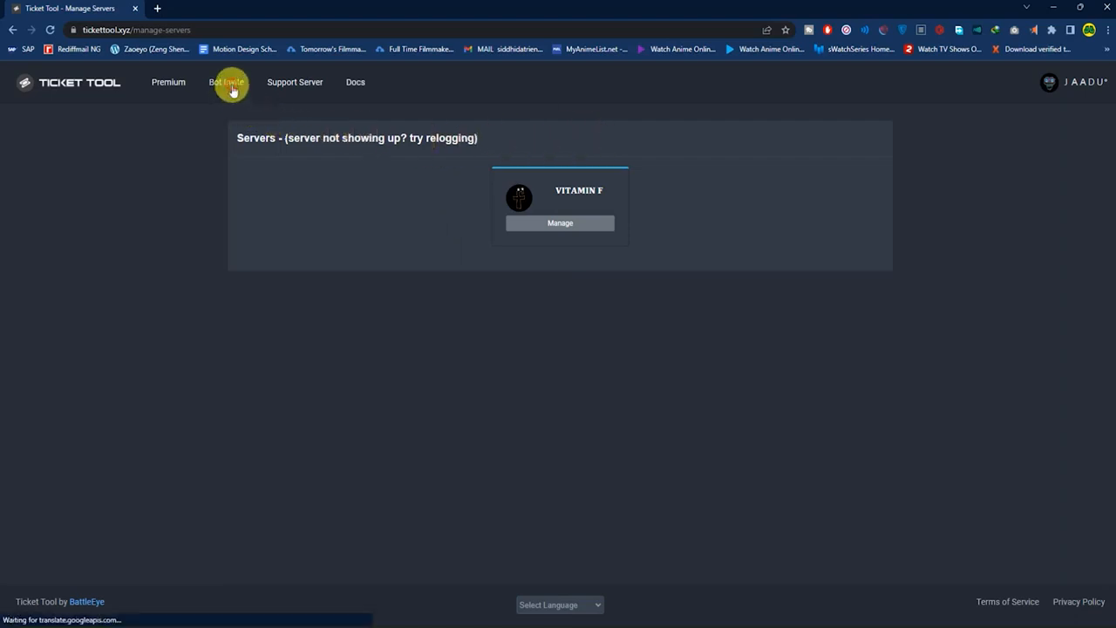
- Invite Ticket Tool to the VITAMIN F server and authorize all requested permissions
left_click(226, 82)
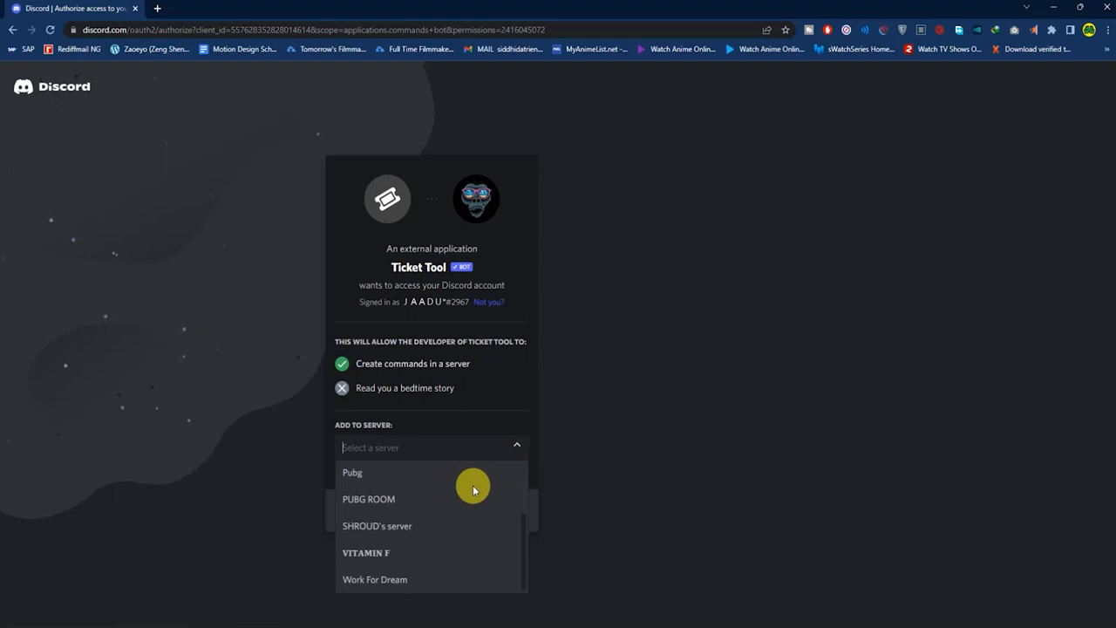
left_click(366, 553)
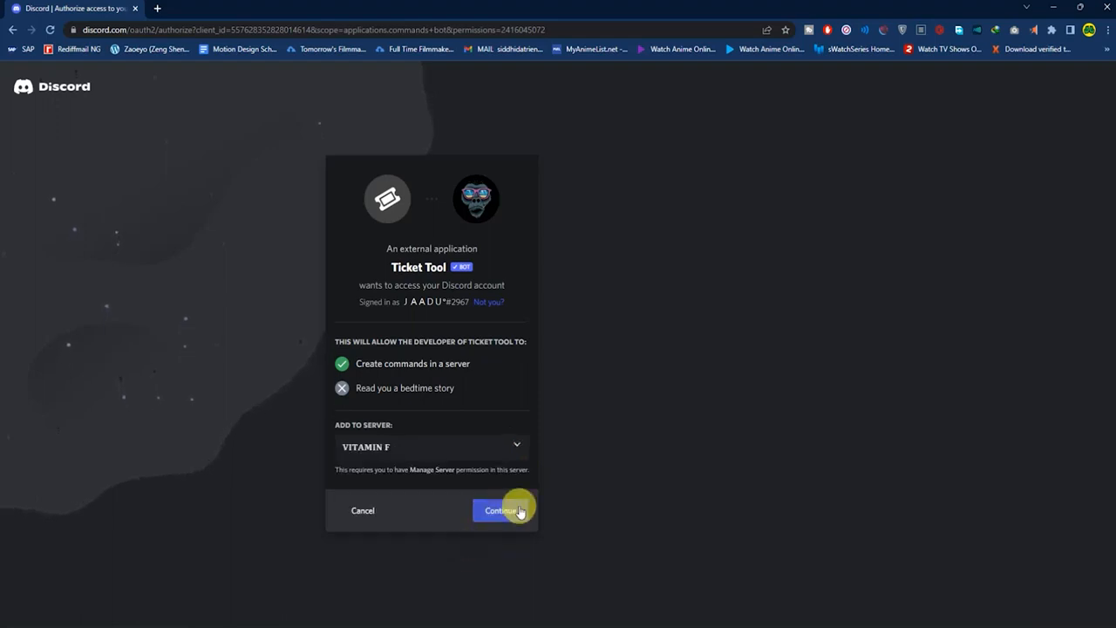
left_click(504, 510)
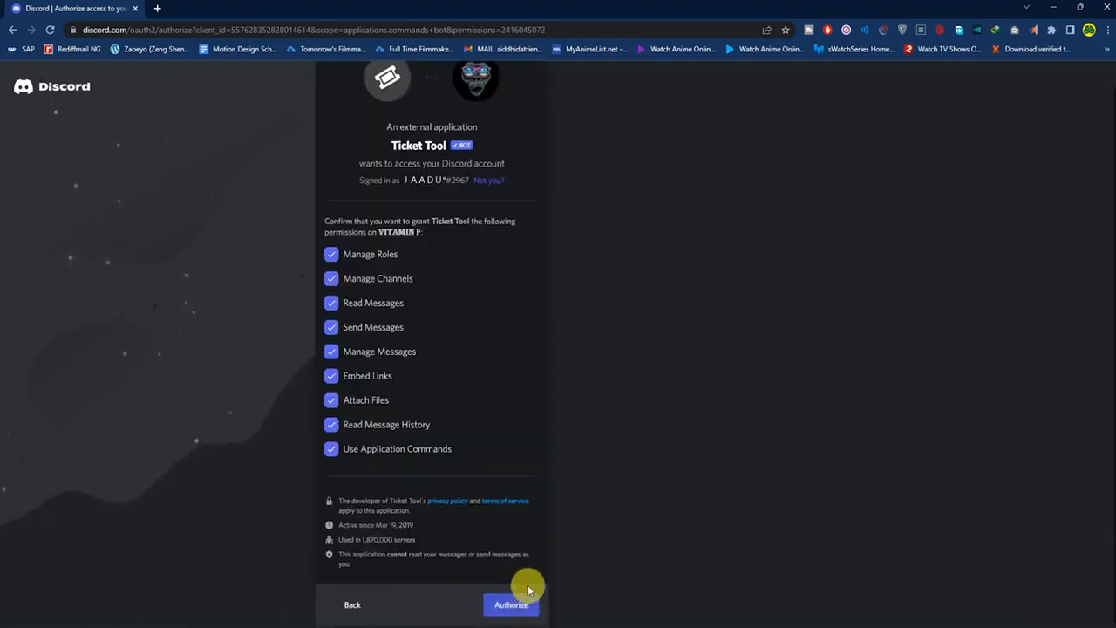
left_click(512, 604)
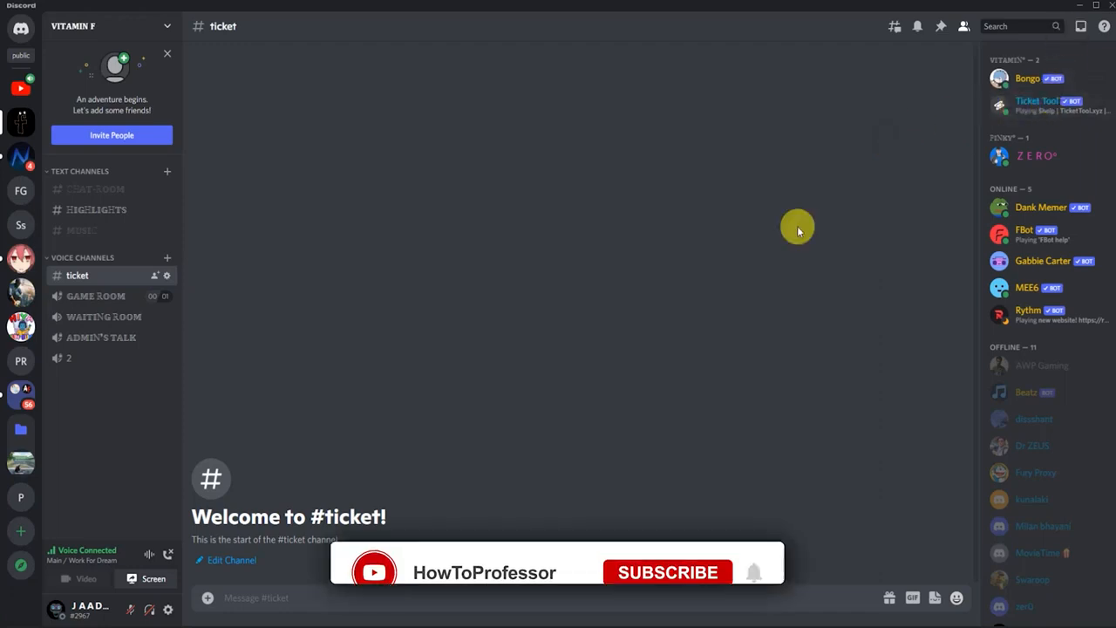
left_click(668, 573)
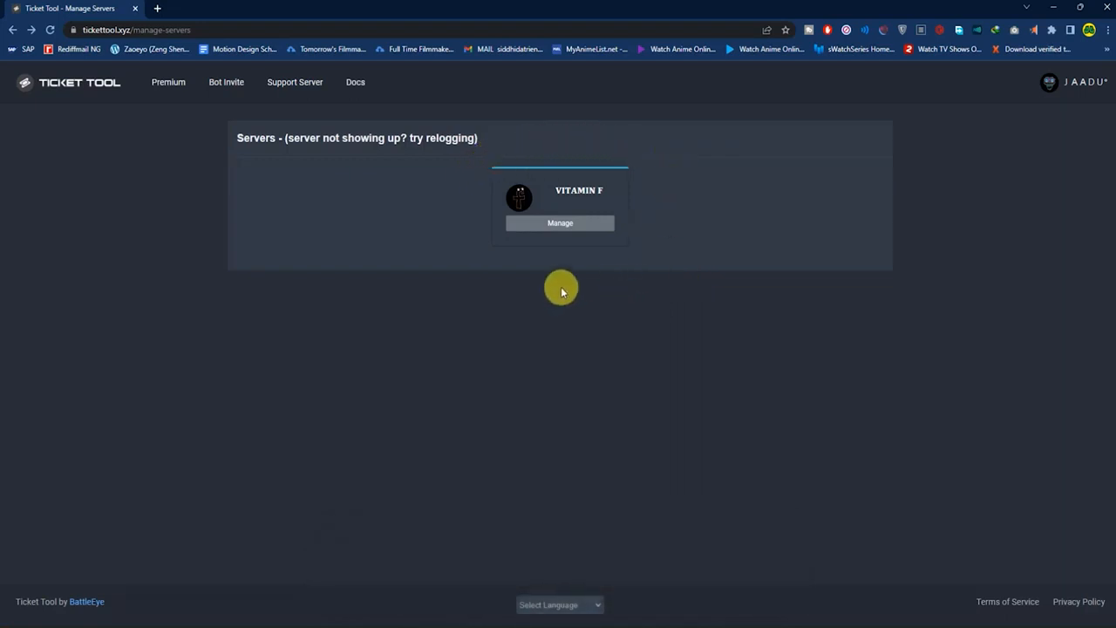
- Open the VITAMIN F dashboard and go to its Panel Configs page
left_click(559, 223)
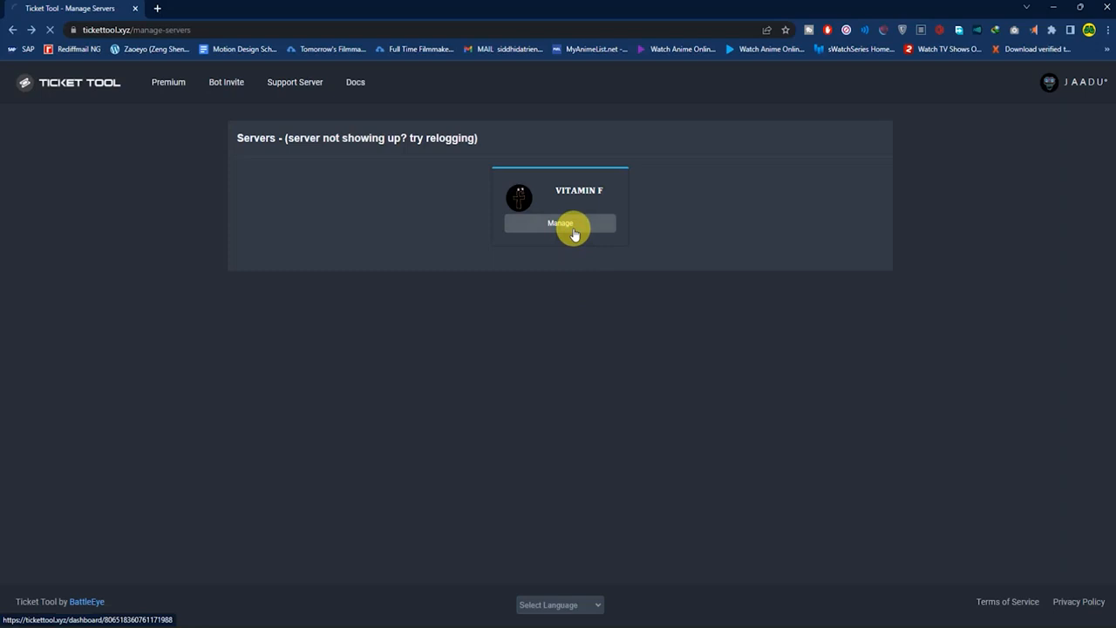
left_click(560, 223)
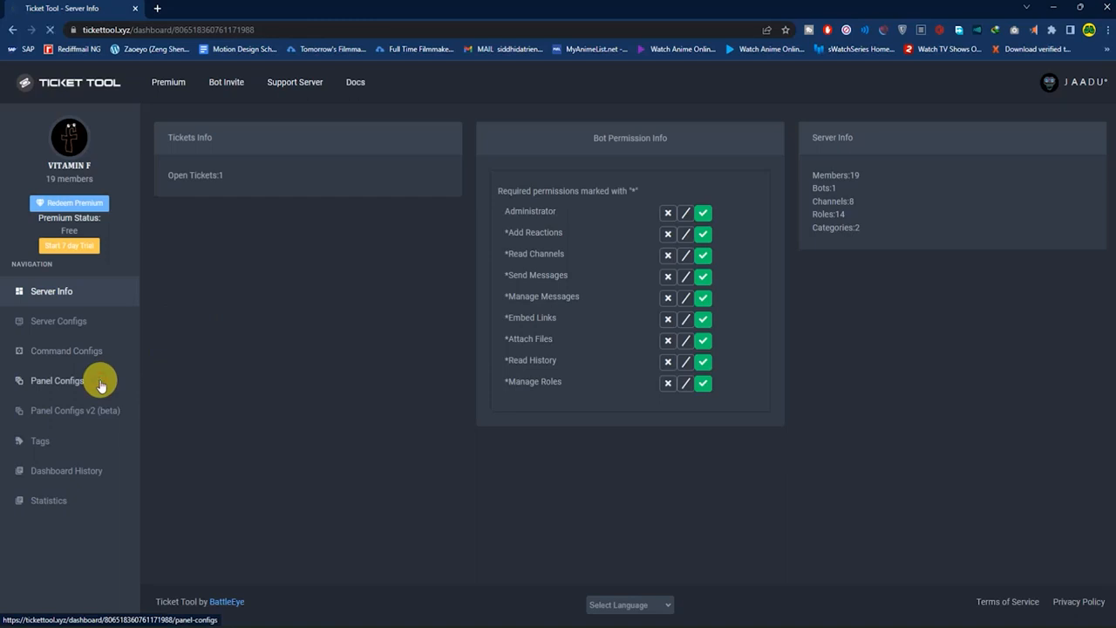
left_click(57, 380)
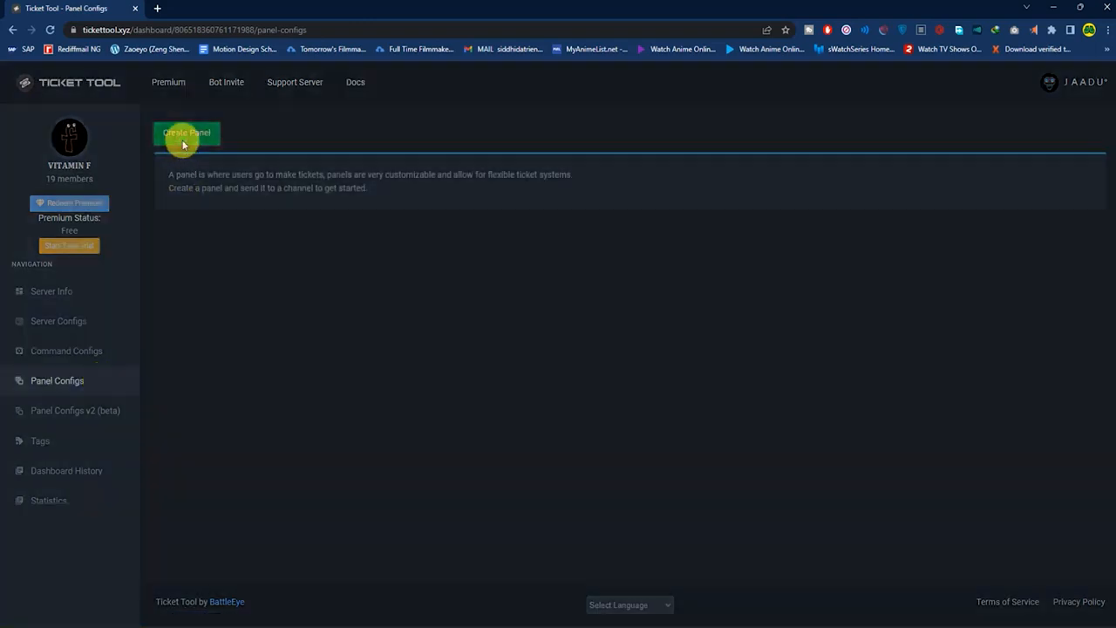
- Fill a new panel form: name 'Support', no support team roles, channel ticket
left_click(186, 132)
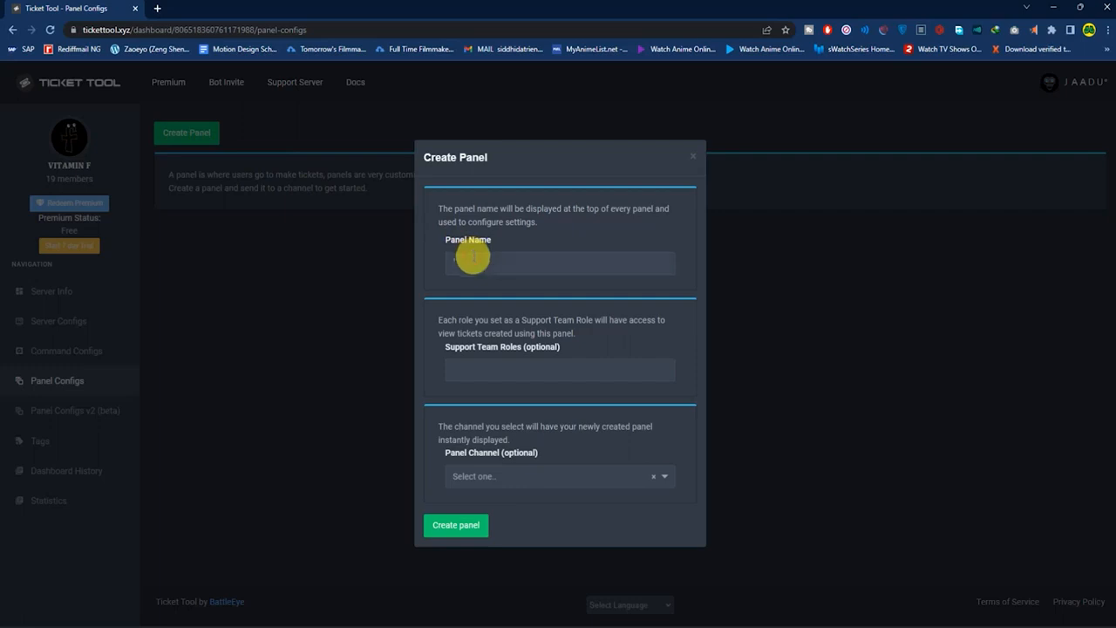
type("Support")
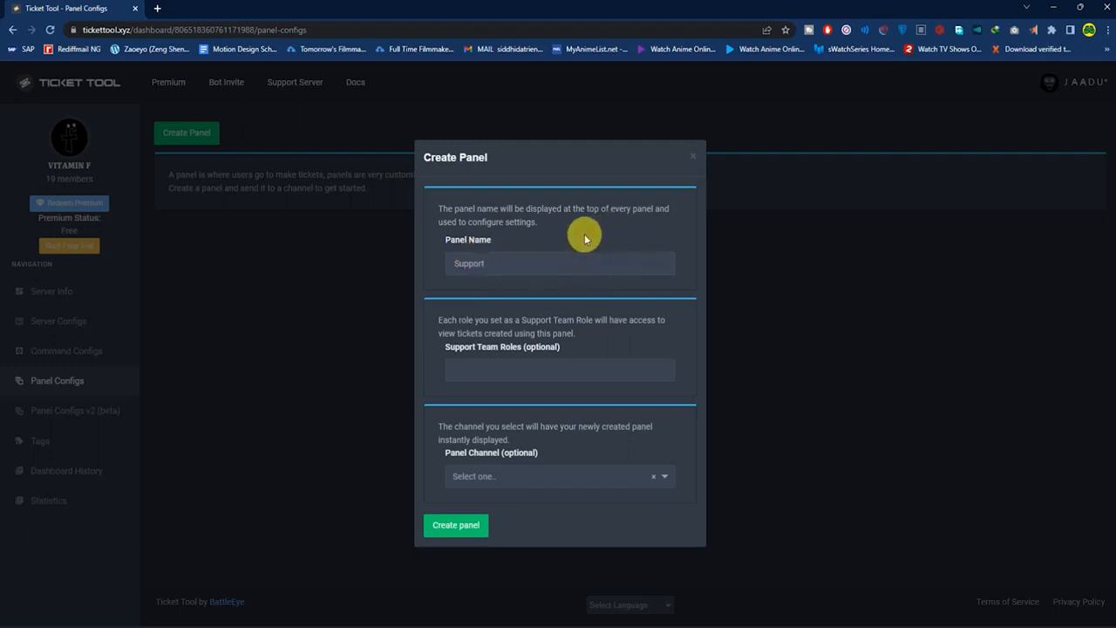
left_click(559, 369)
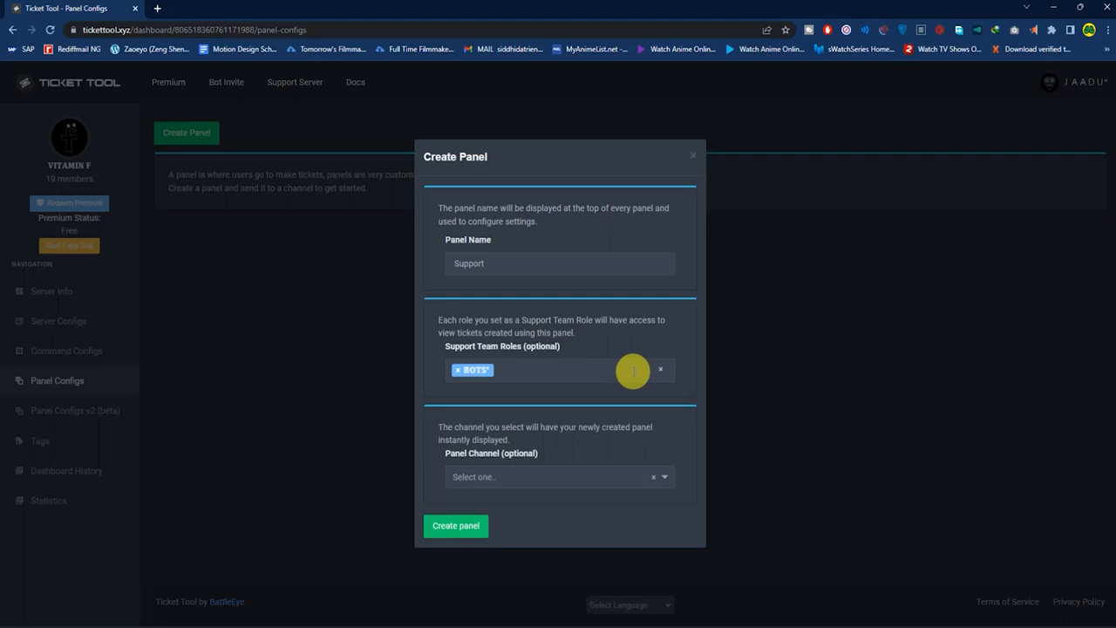
mouse_move(640, 364)
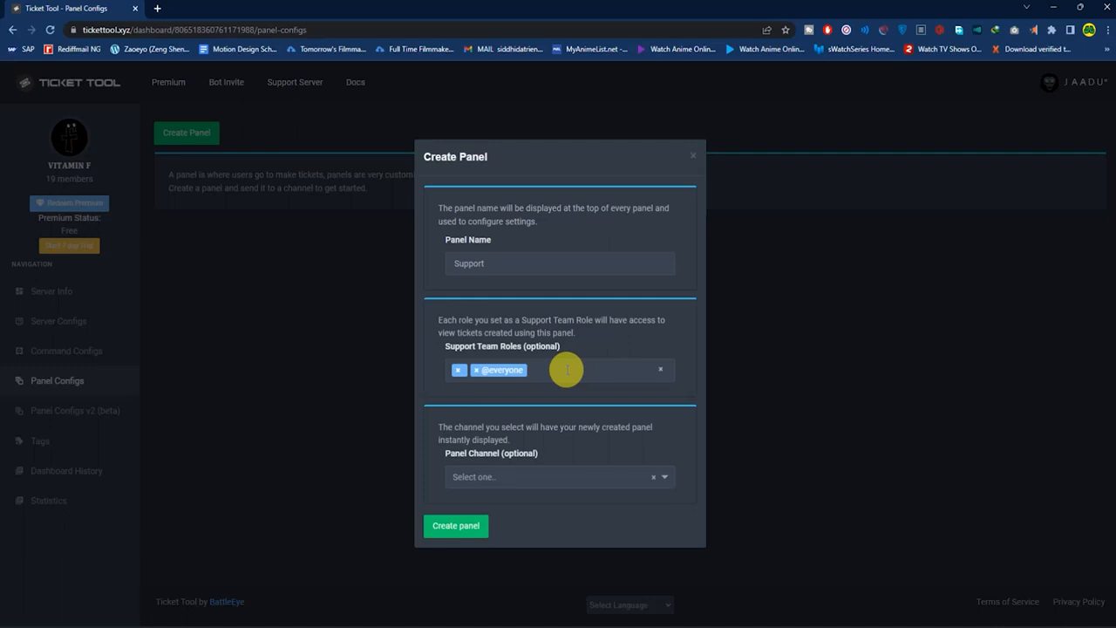
mouse_move(660, 371)
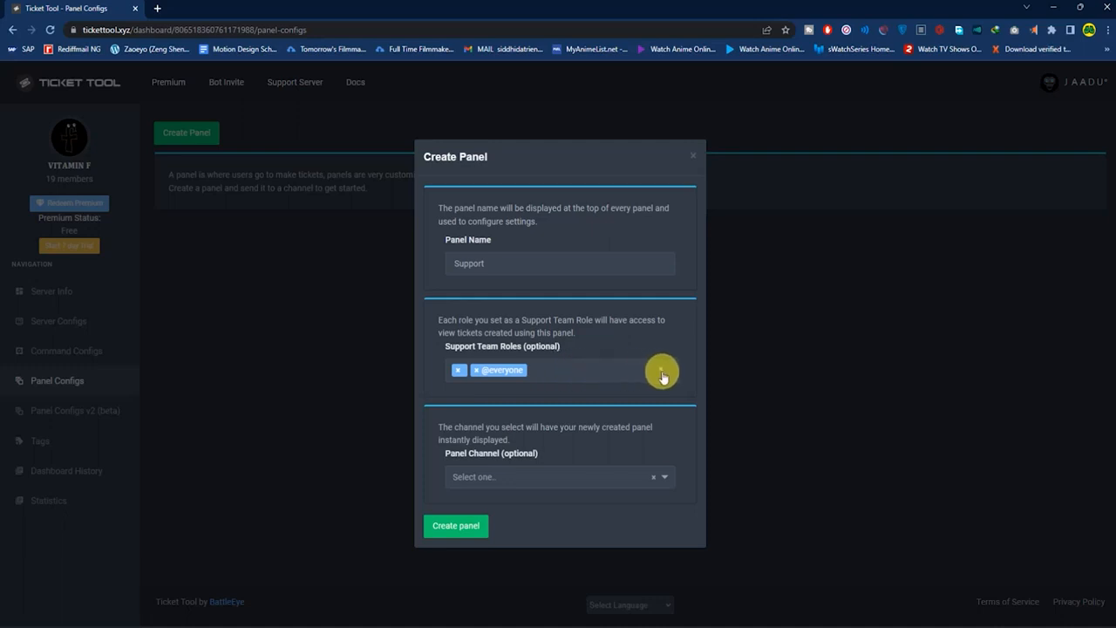
left_click(558, 477)
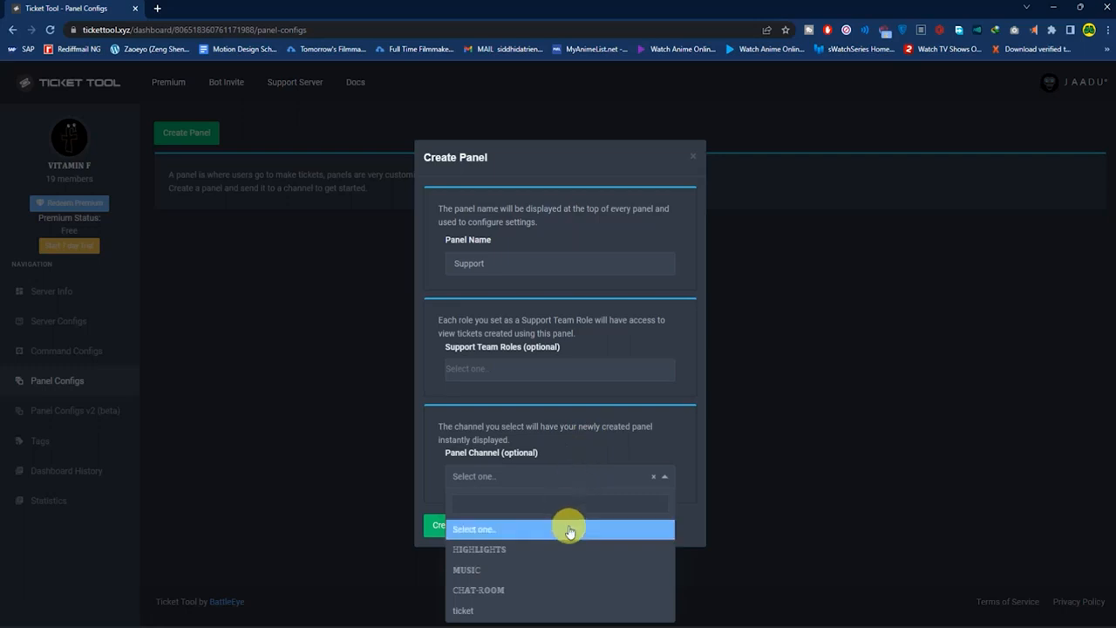
left_click(461, 611)
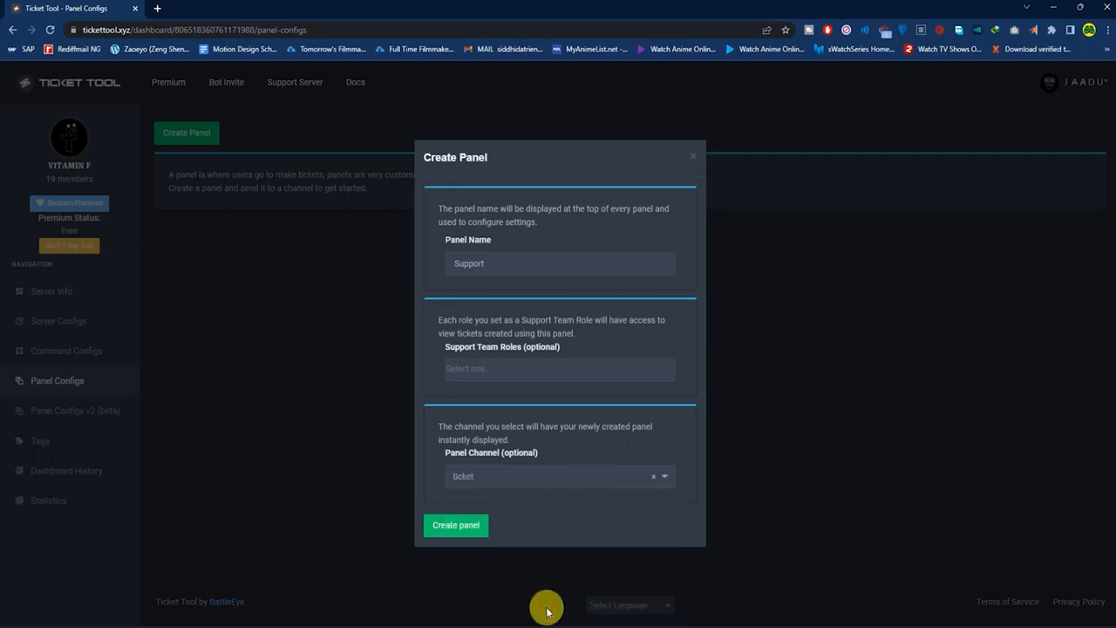
mouse_move(493, 556)
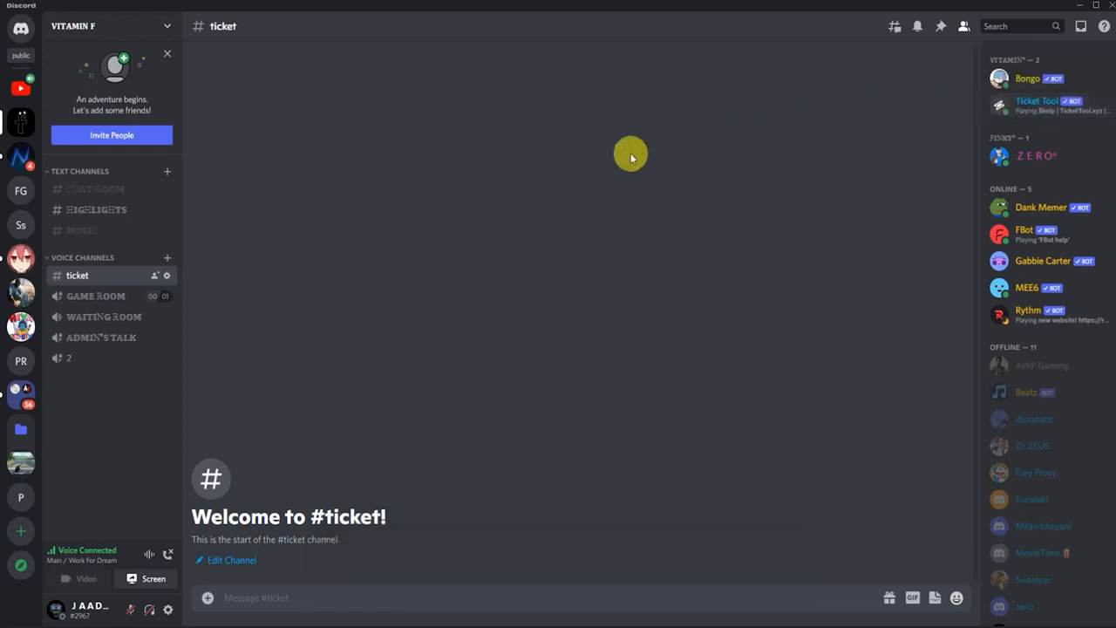
- Open VITAMIN F's server settings on the Roles page
left_click(100, 25)
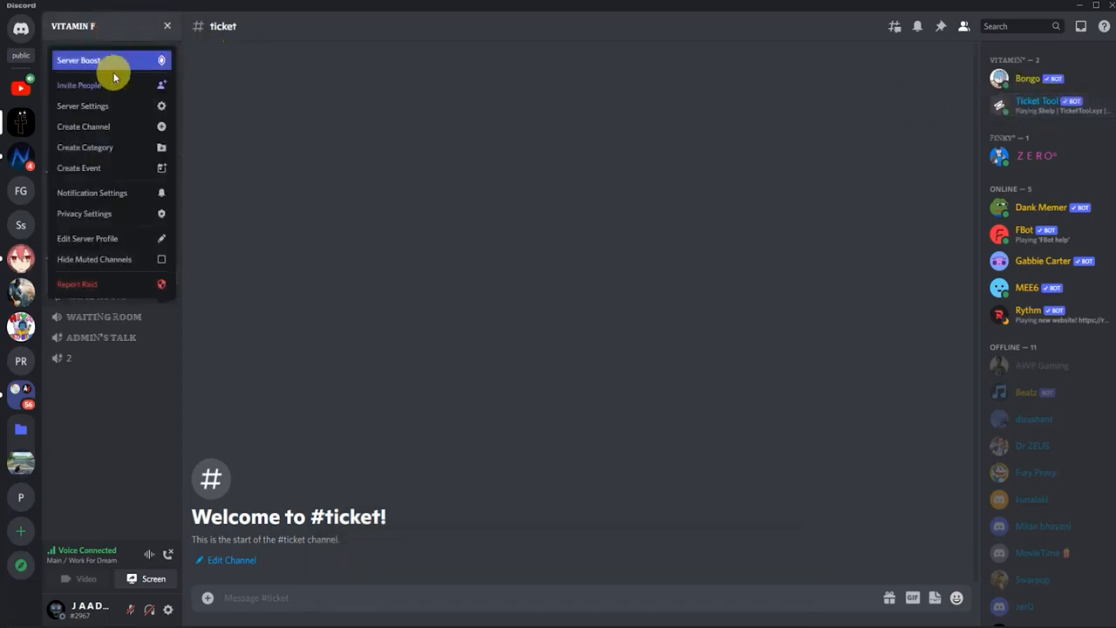
left_click(82, 105)
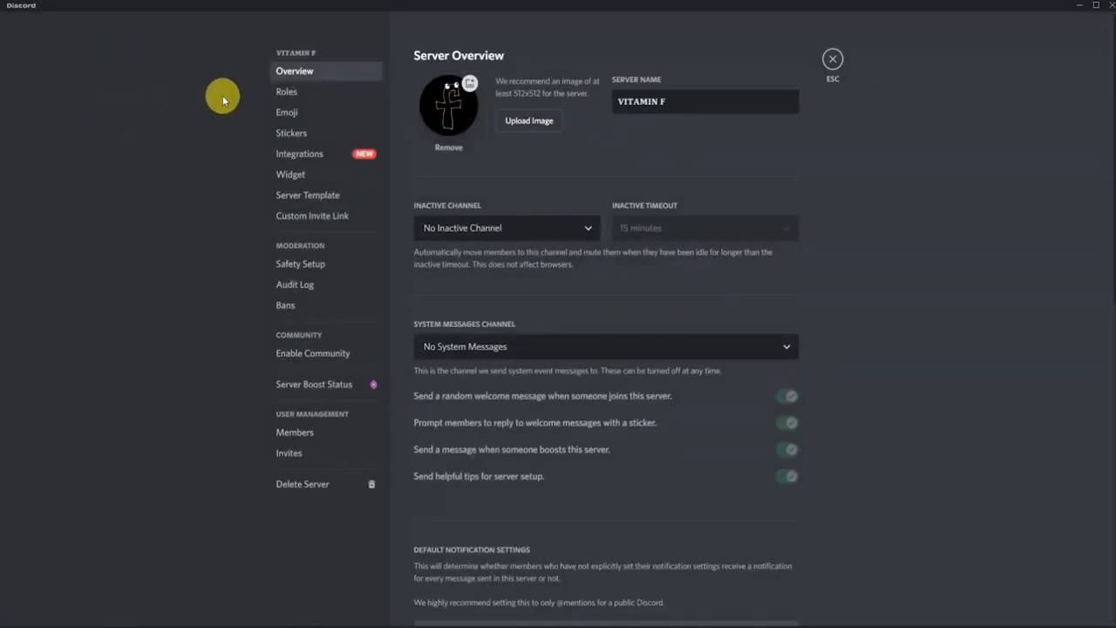
left_click(286, 91)
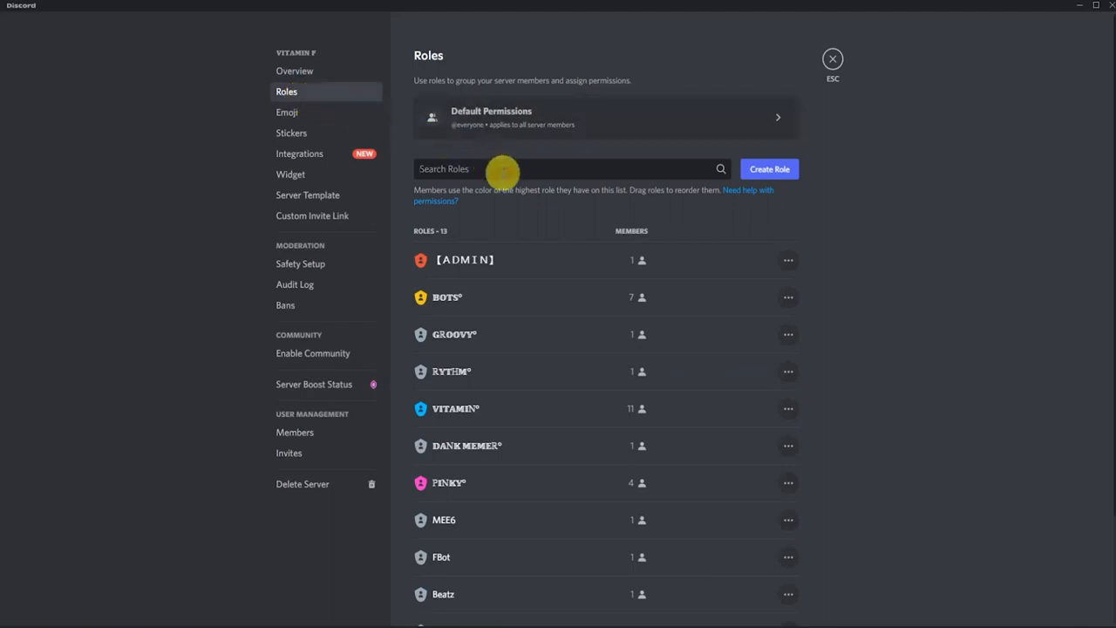
- Create a new role and review its permissions list
type("King")
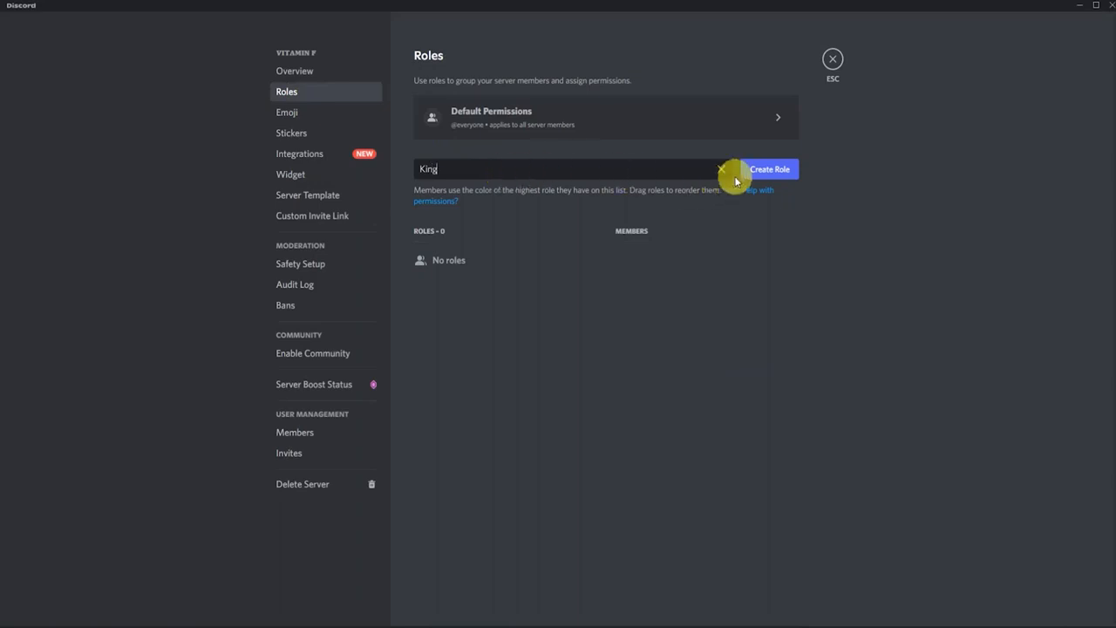
left_click(770, 168)
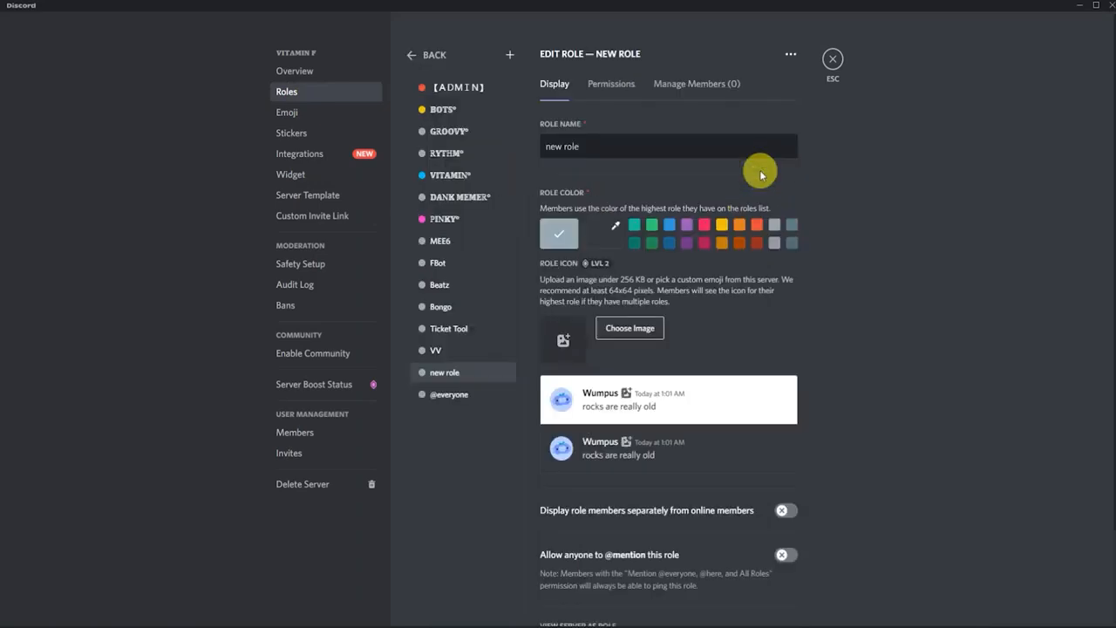
left_click(611, 84)
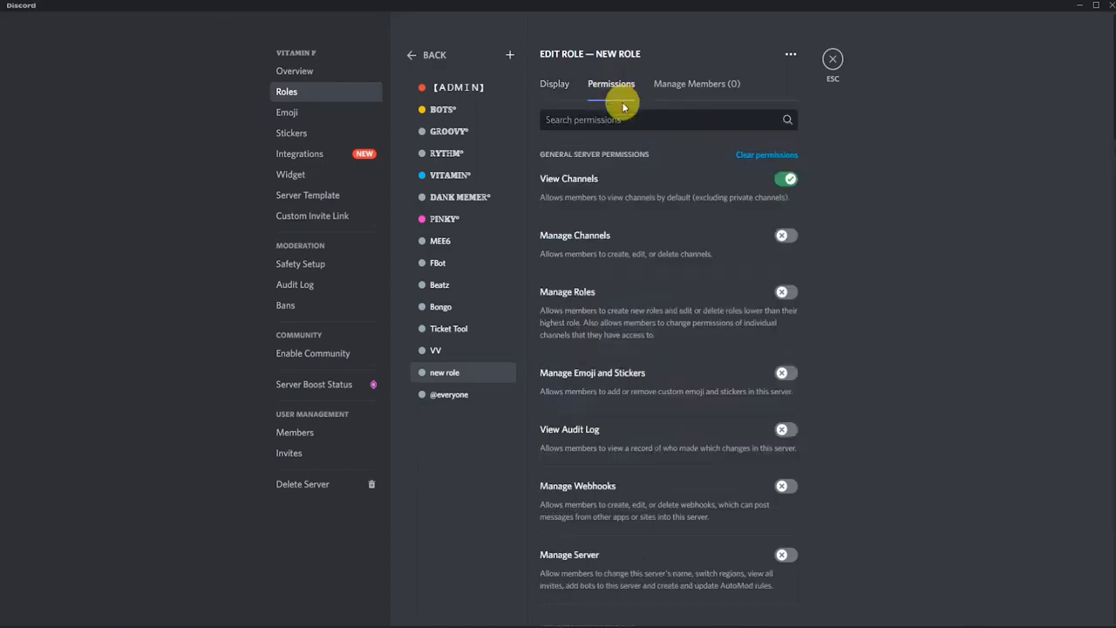
scroll("down", 3)
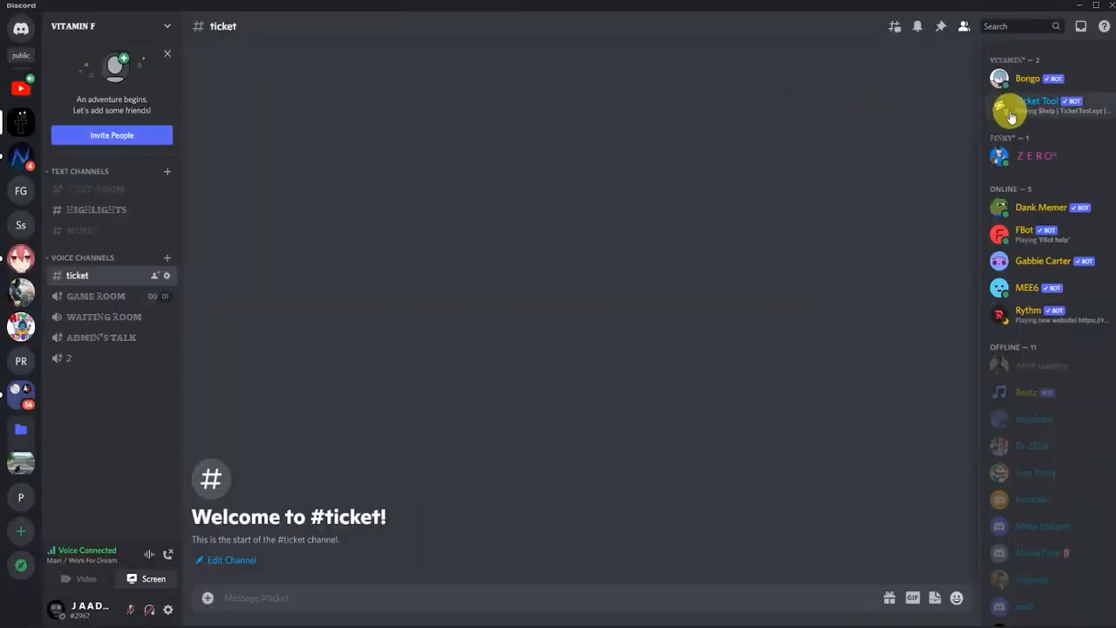
right_click(1036, 105)
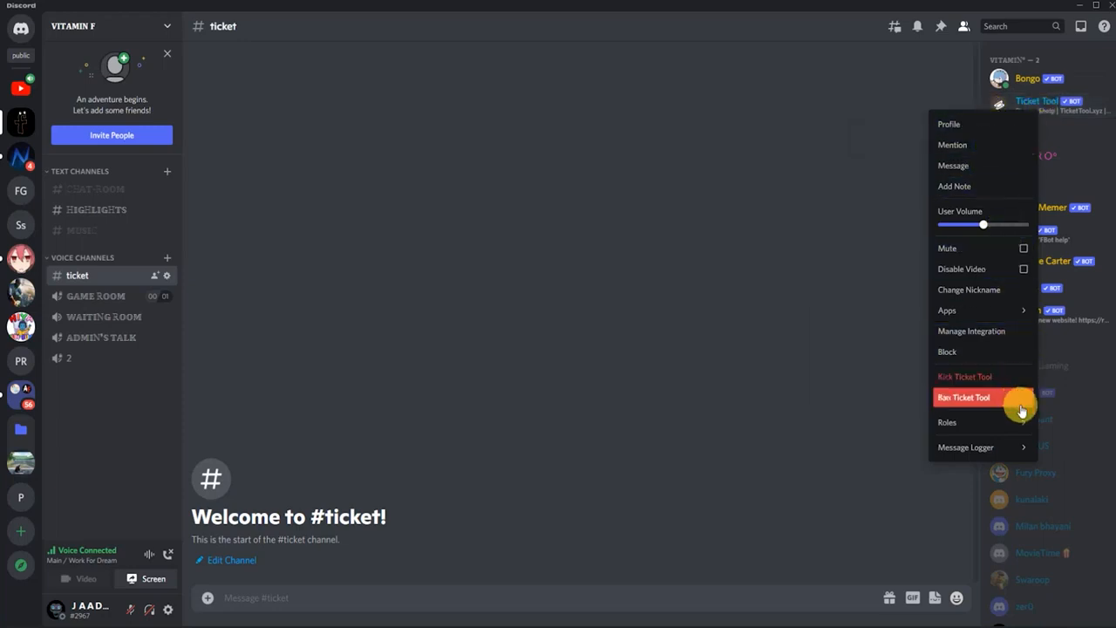
left_click(947, 417)
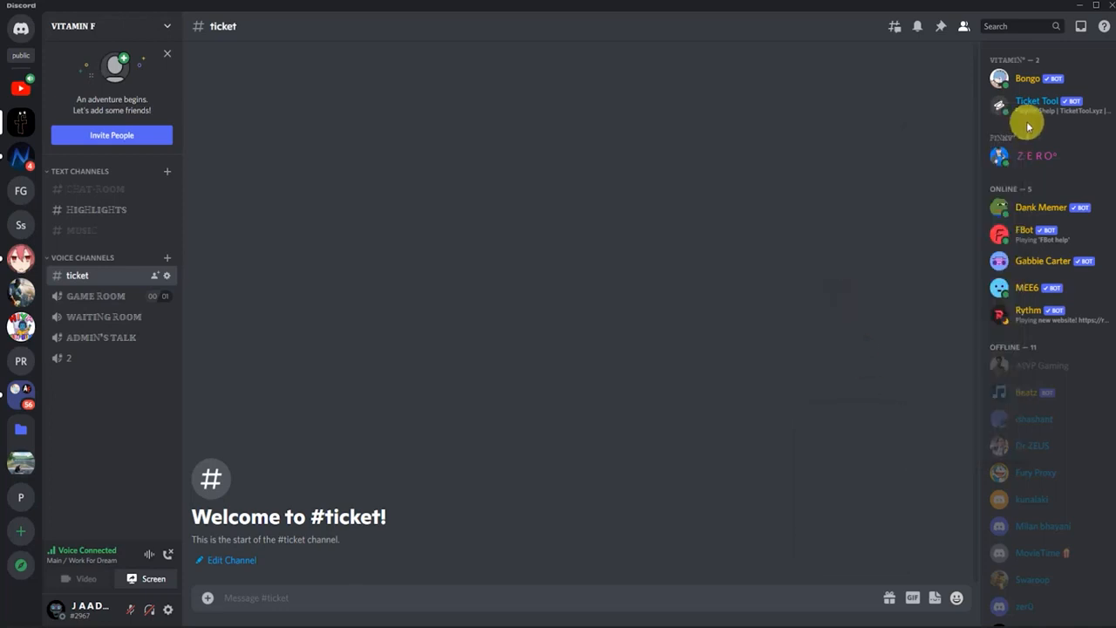
mouse_move(584, 424)
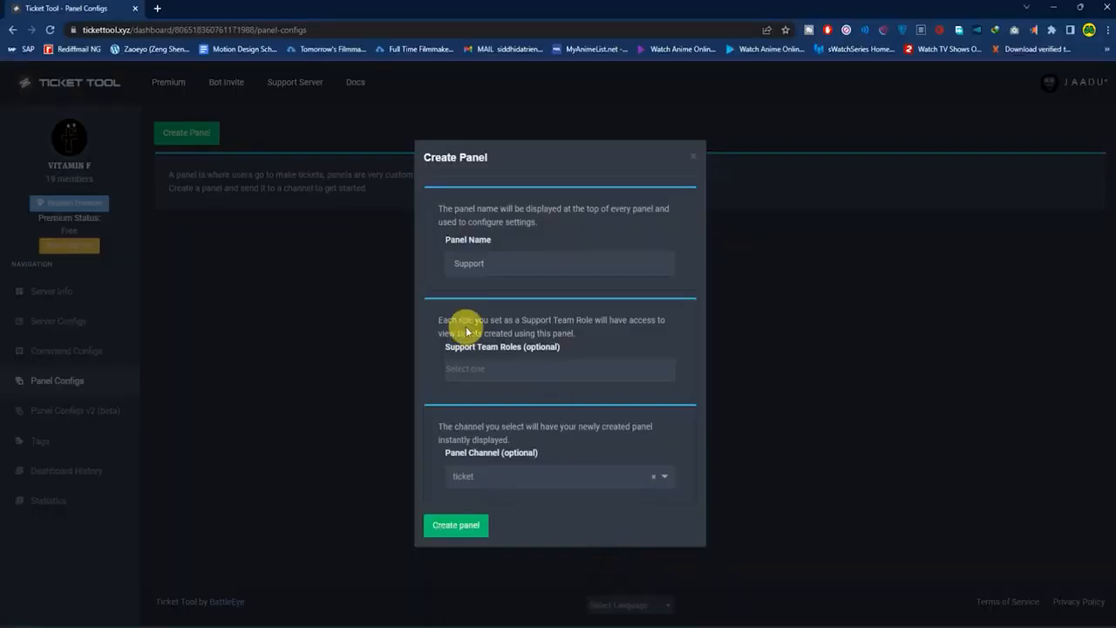
mouse_move(425, 498)
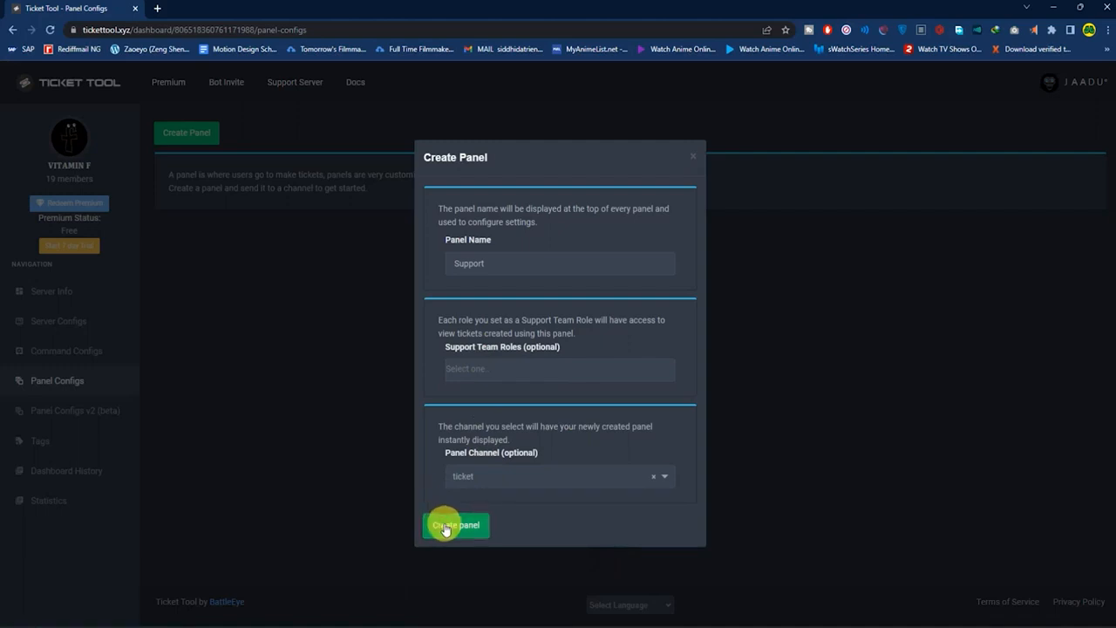
- Submit the Support panel and jump to its post in #ticket
left_click(447, 524)
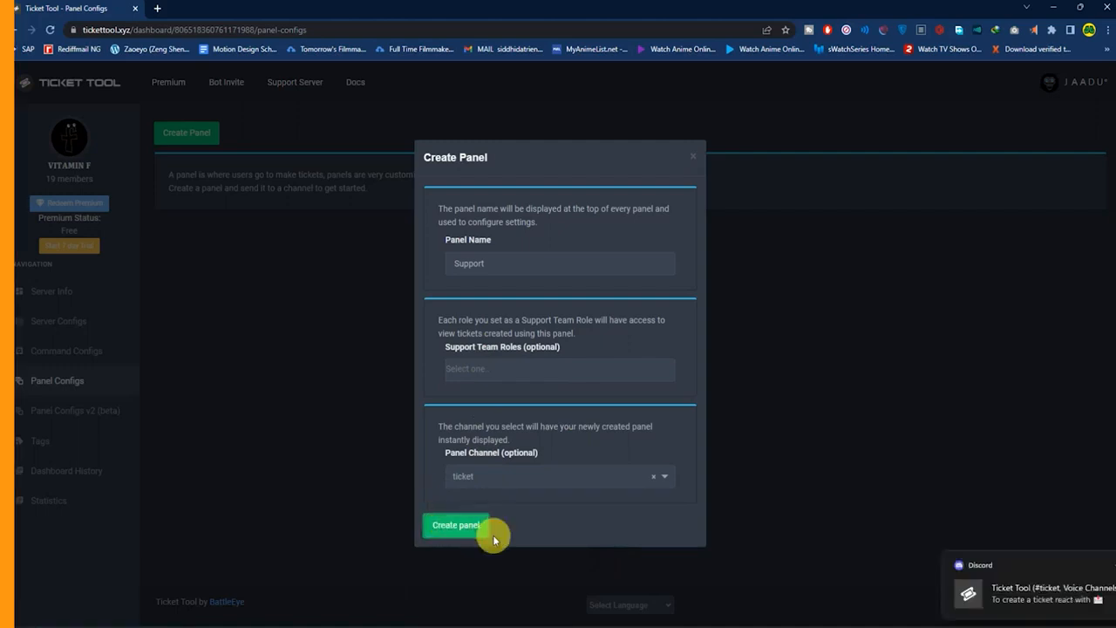
left_click(454, 525)
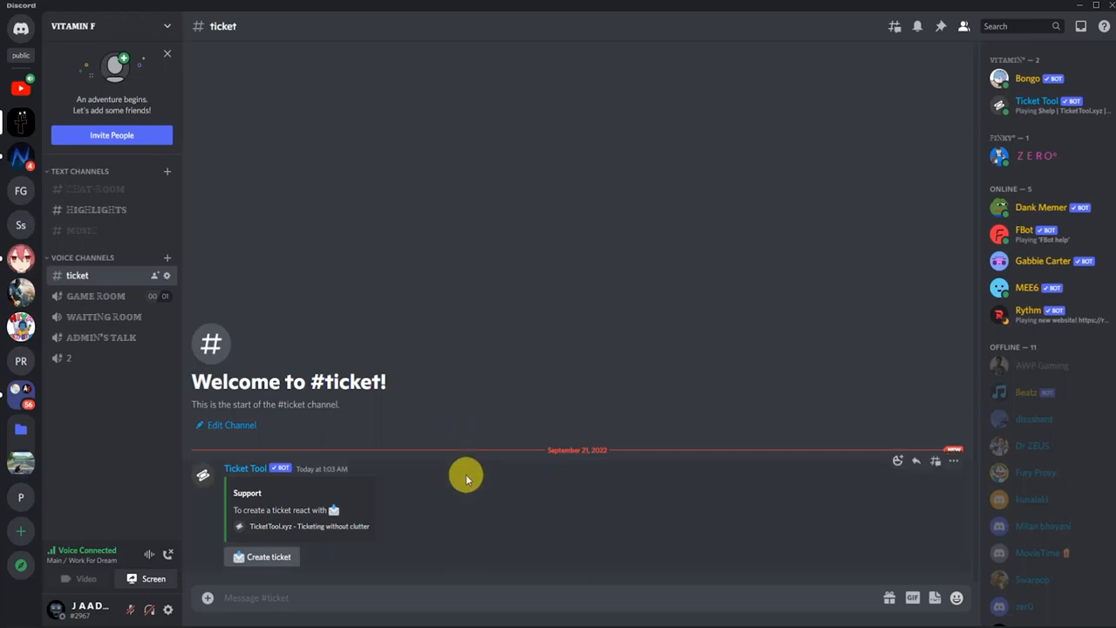
mouse_move(445, 368)
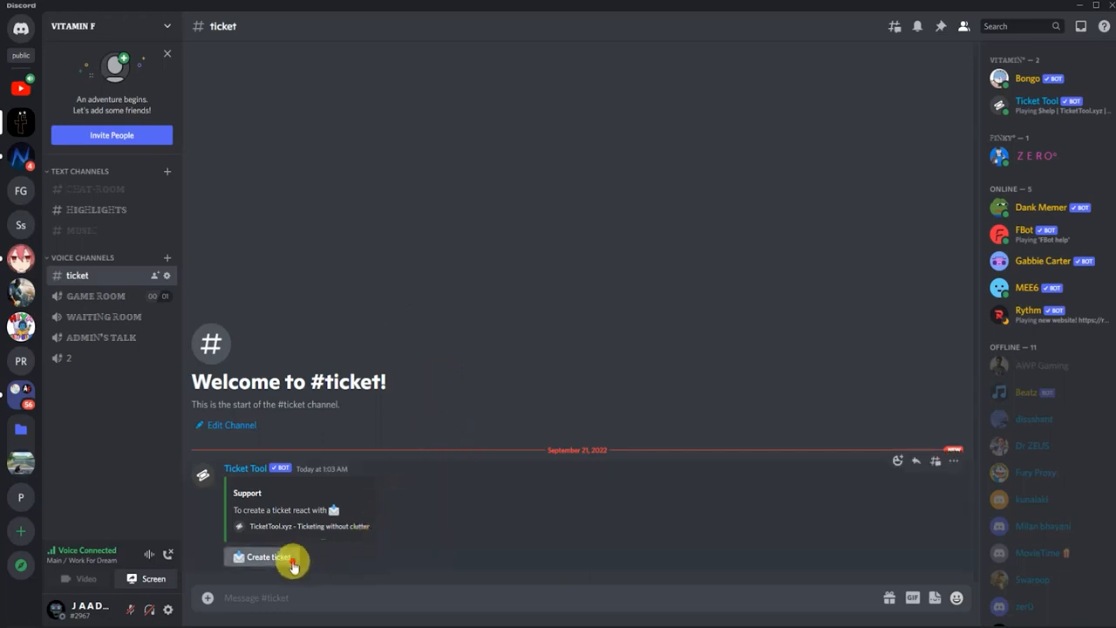
- Use the Support panel's Create ticket button to open ticket-0001
left_click(266, 557)
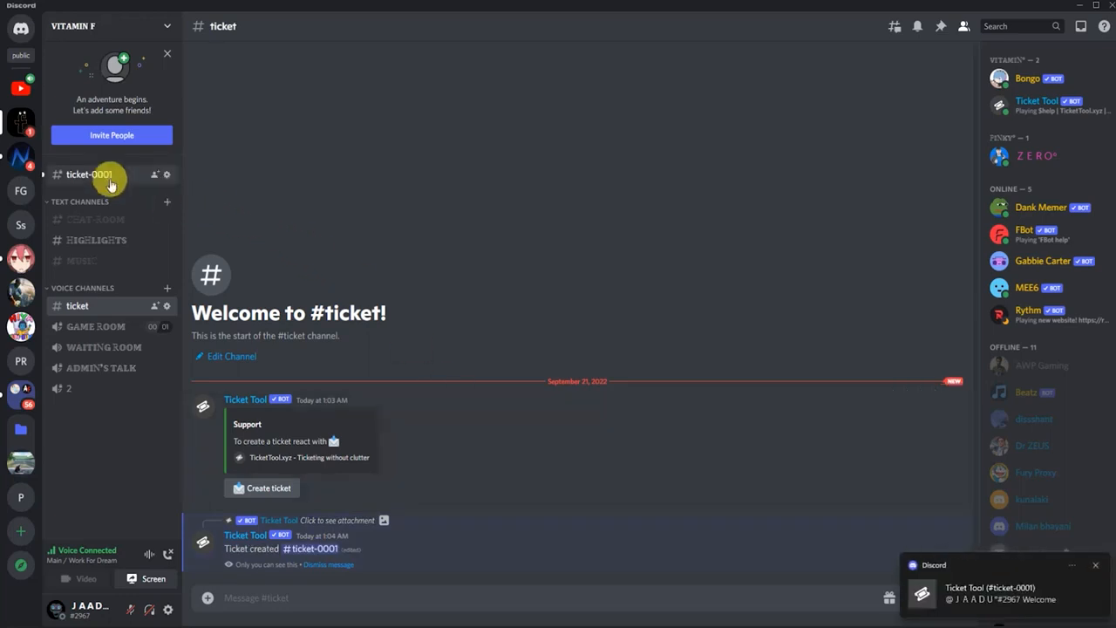
mouse_move(131, 180)
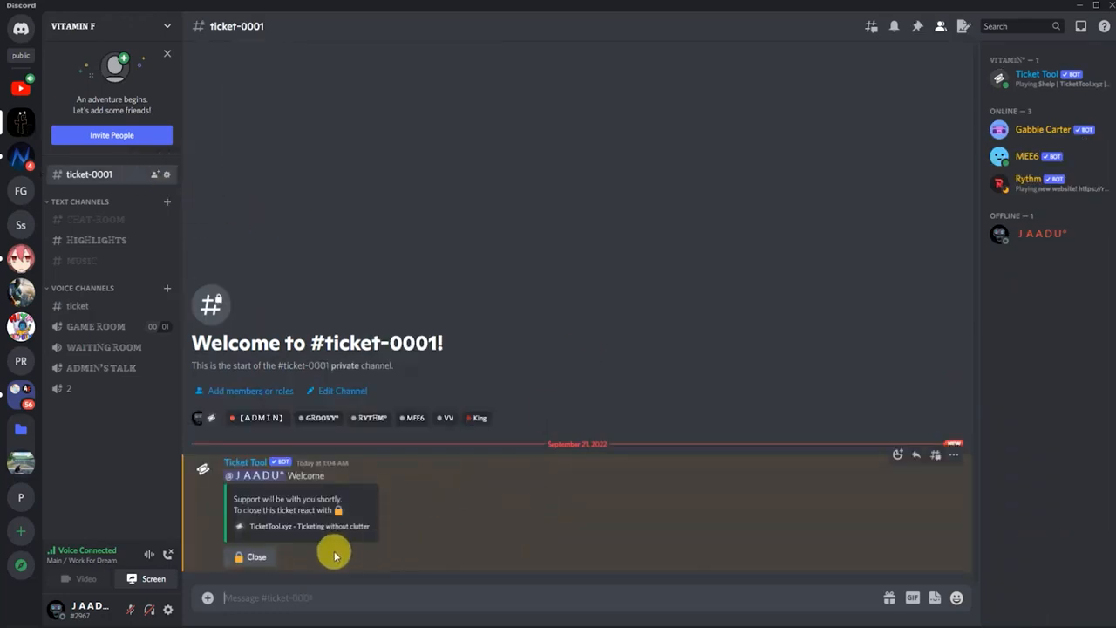
- Close ticket-0001 with confirmation, then delete its channel from the server
left_click(251, 557)
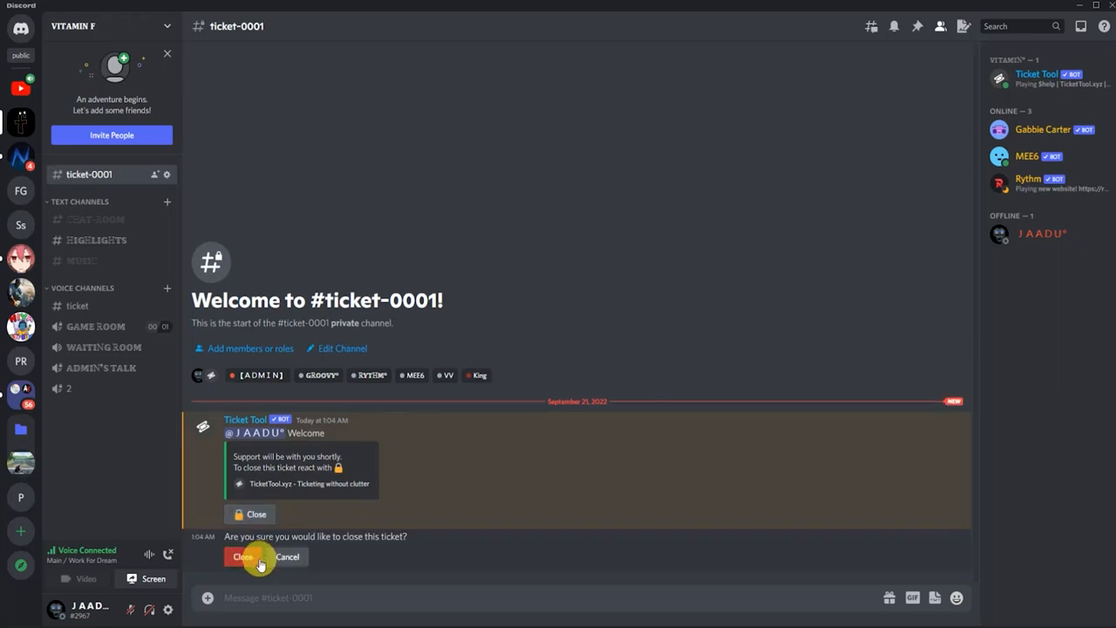
left_click(242, 557)
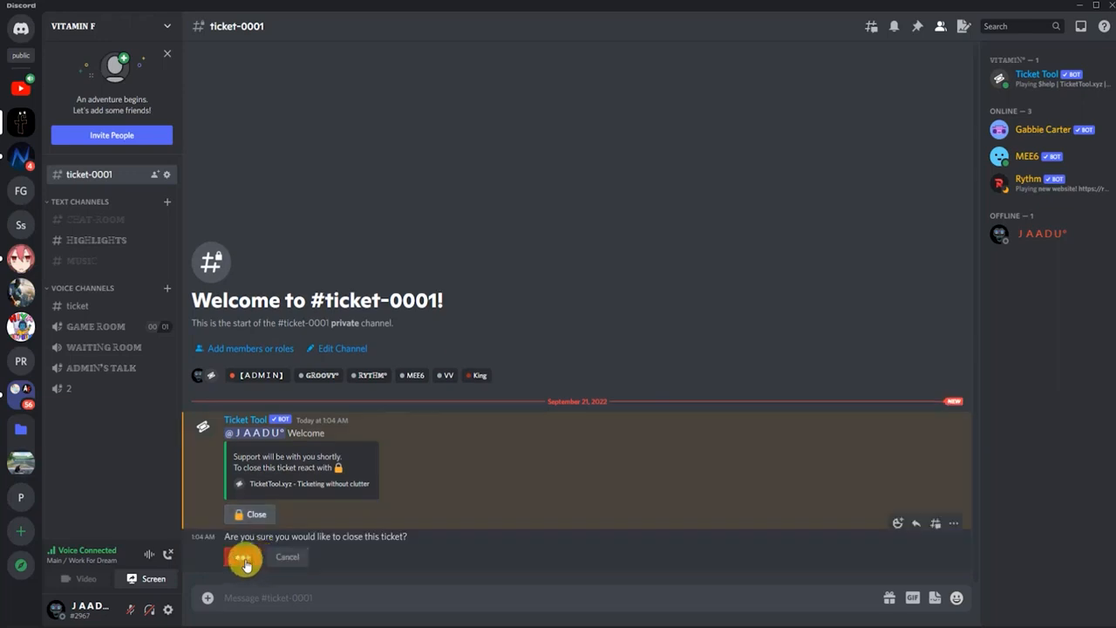
left_click(244, 558)
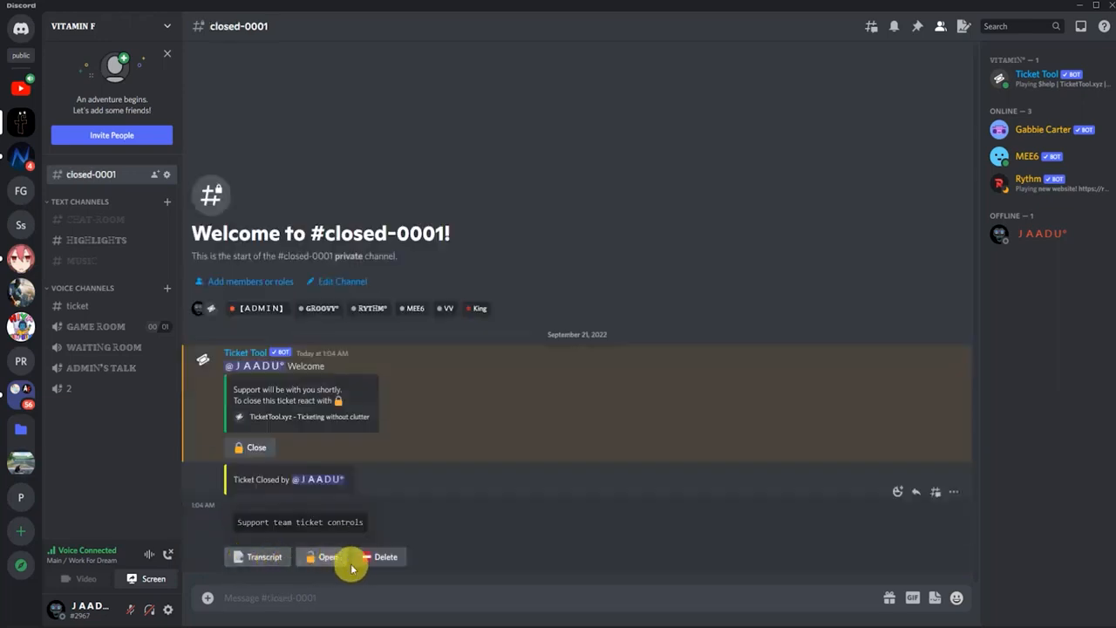
mouse_move(373, 569)
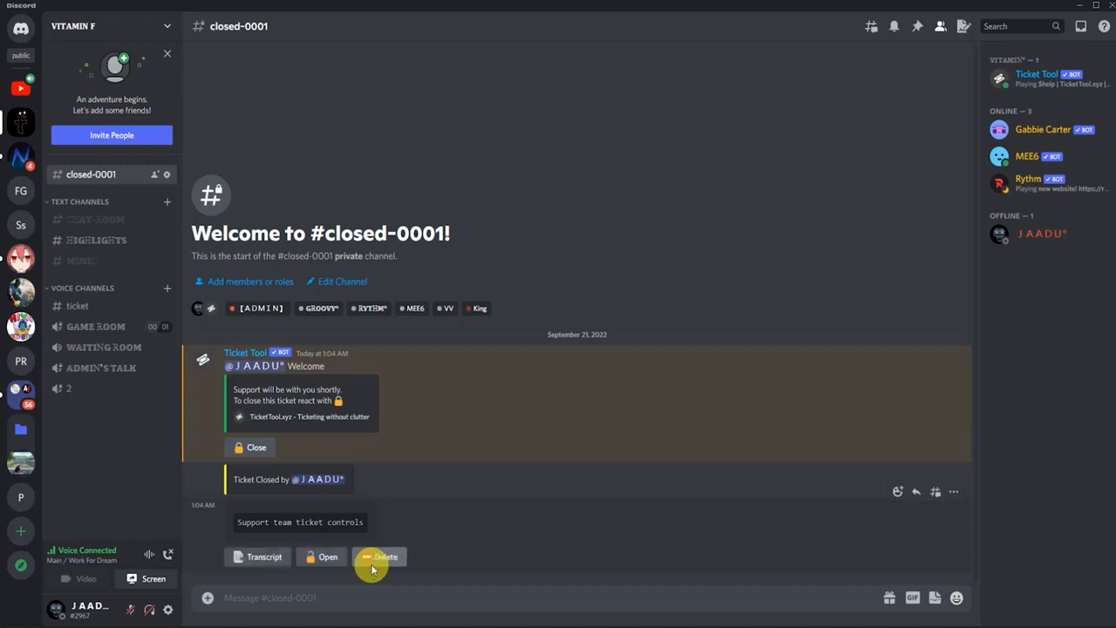
left_click(382, 556)
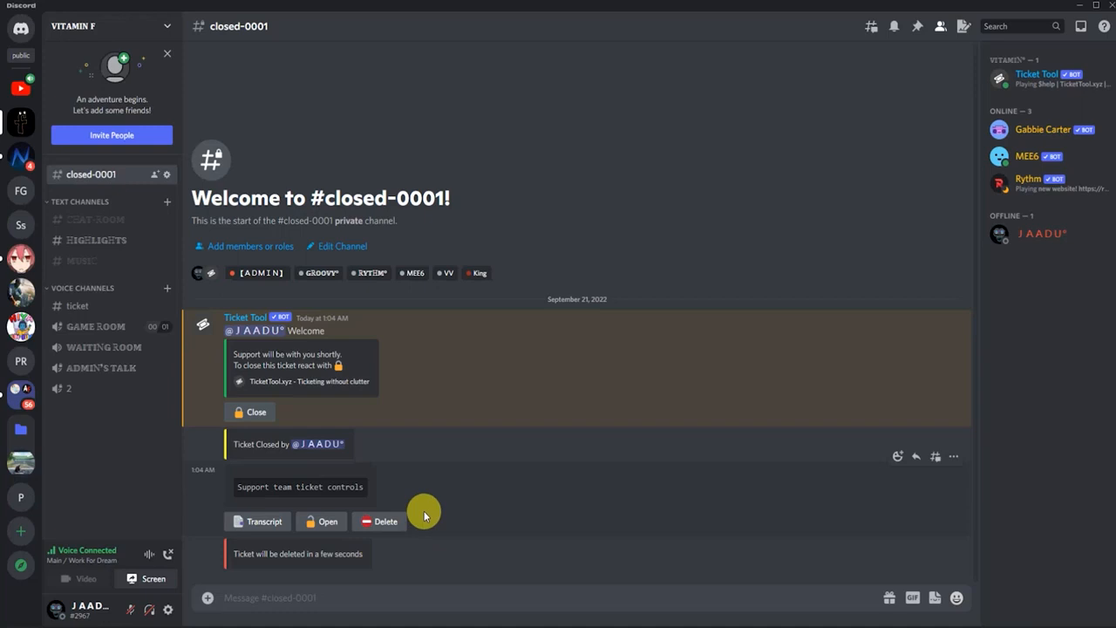
mouse_move(109, 192)
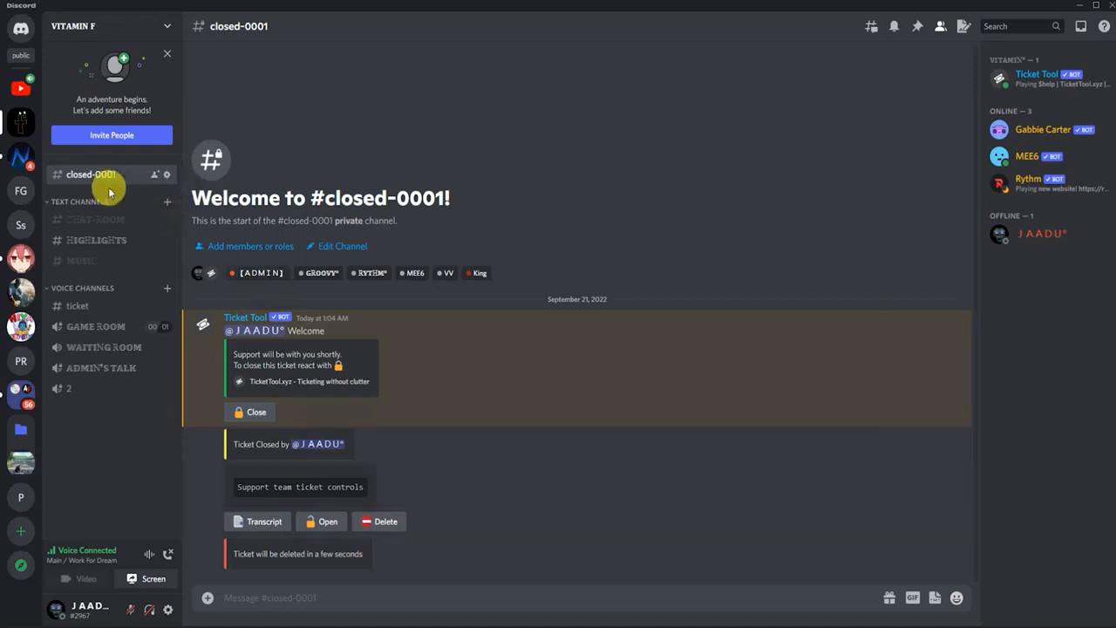
left_click(95, 189)
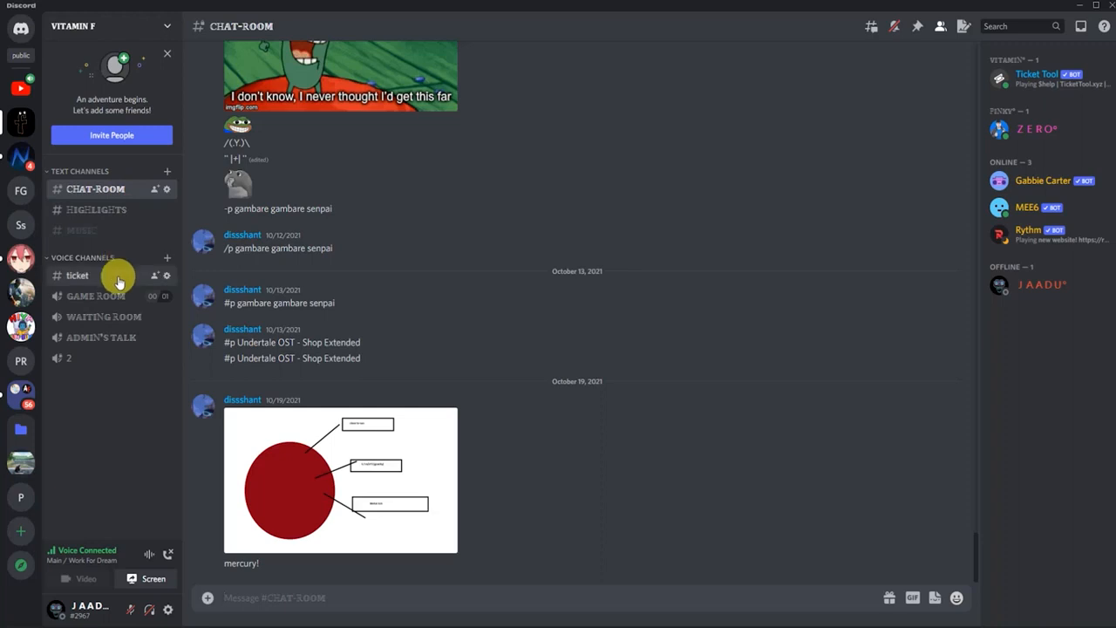
- Create a second ticket from #ticket and enter the ticket-0002 channel
left_click(77, 275)
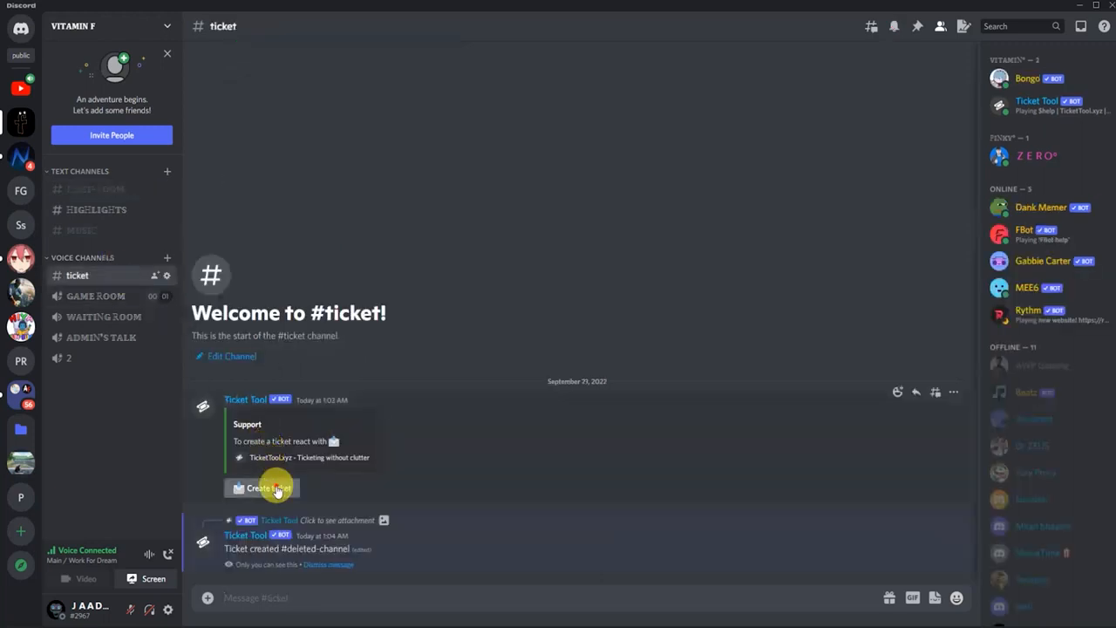
left_click(263, 488)
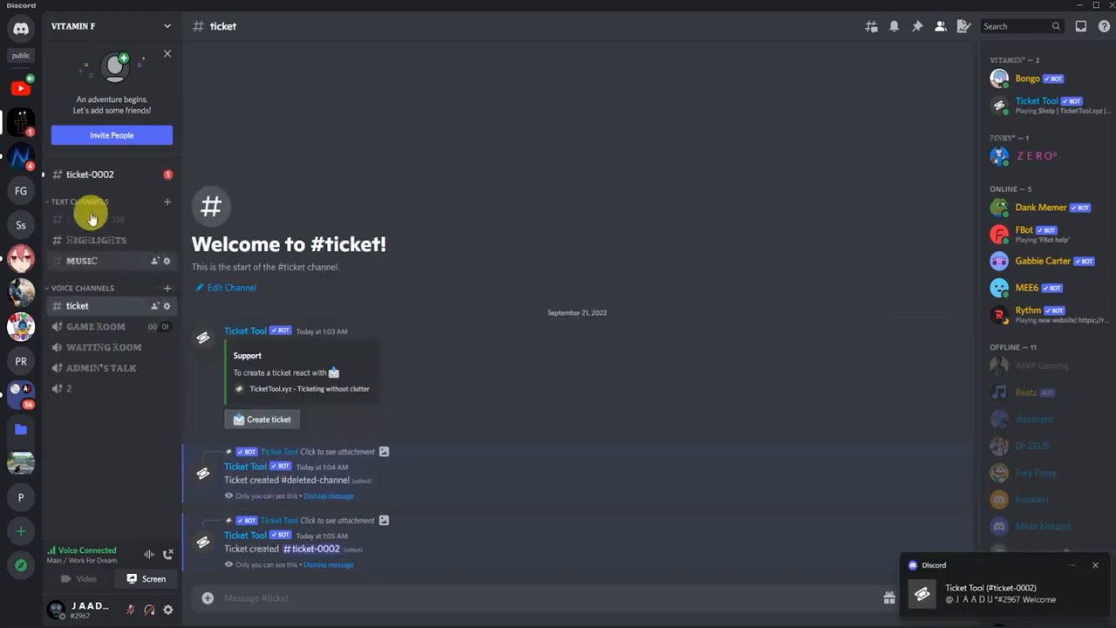
left_click(90, 175)
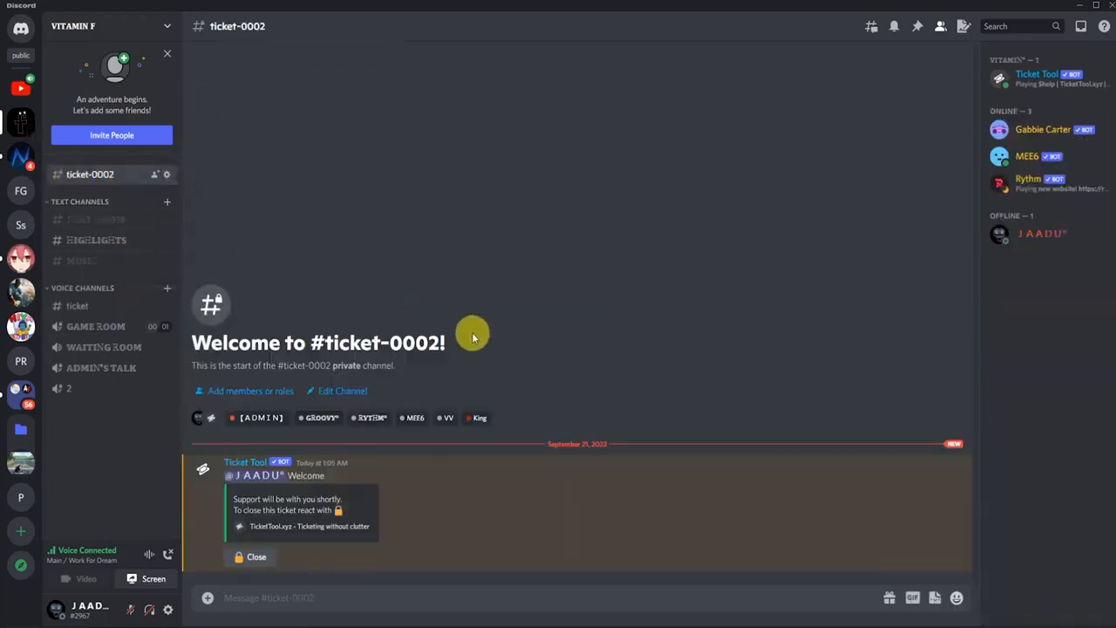
mouse_move(483, 342)
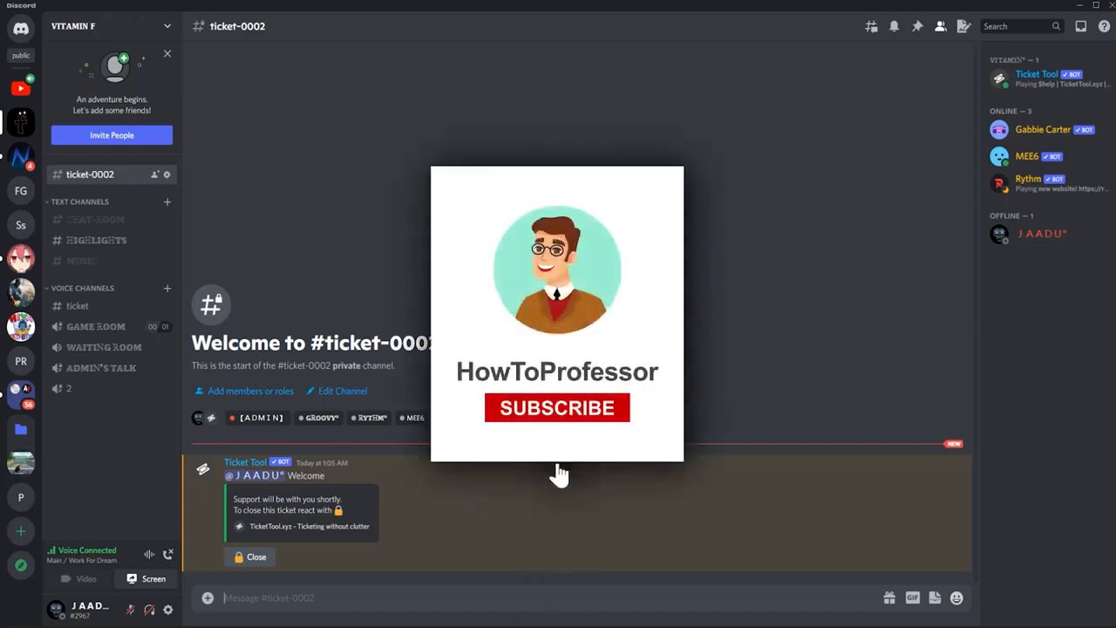
left_click(556, 407)
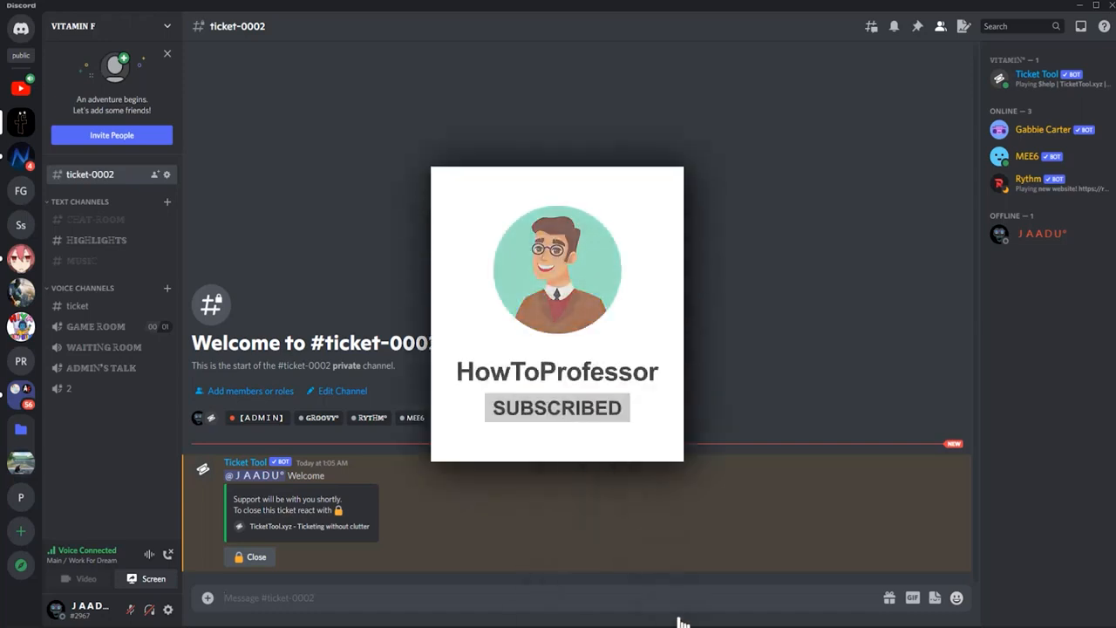